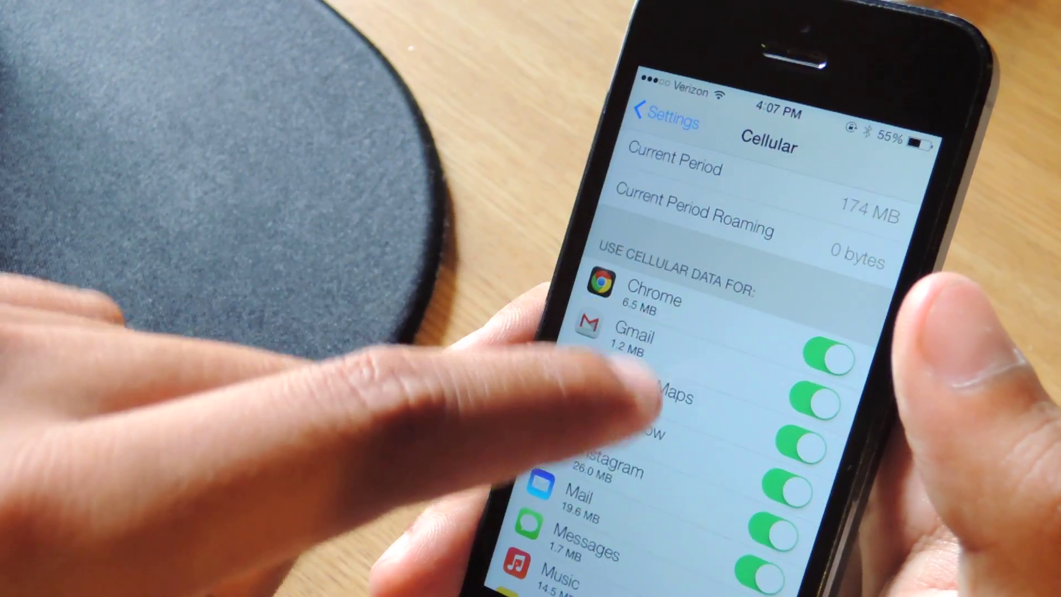
{"action": "scroll", "scroll_direction": "up", "scroll_amount": 3}
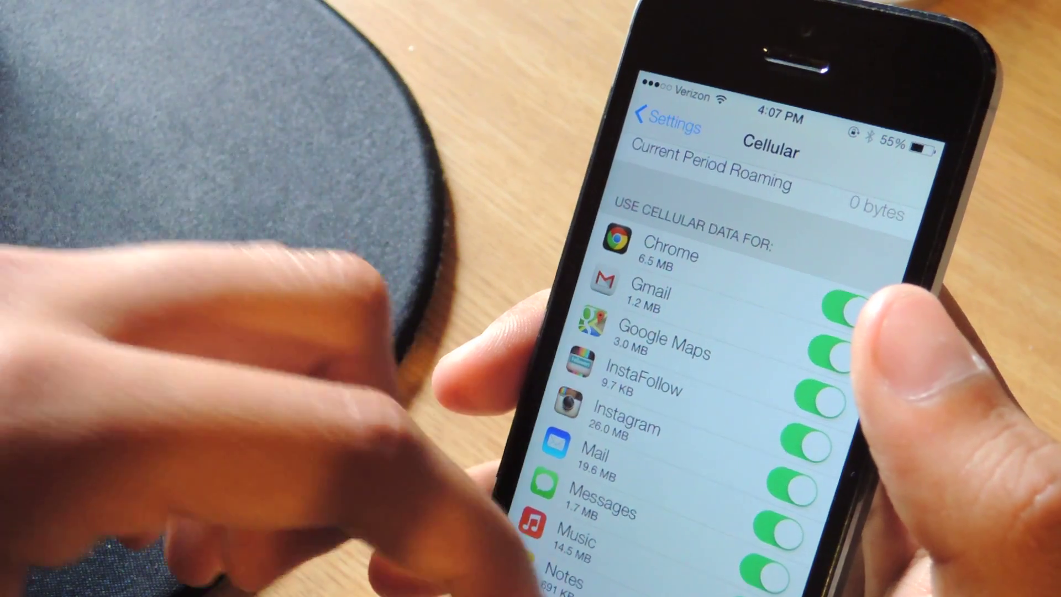
{"action": "scroll", "scroll_direction": "down", "scroll_amount": 3}
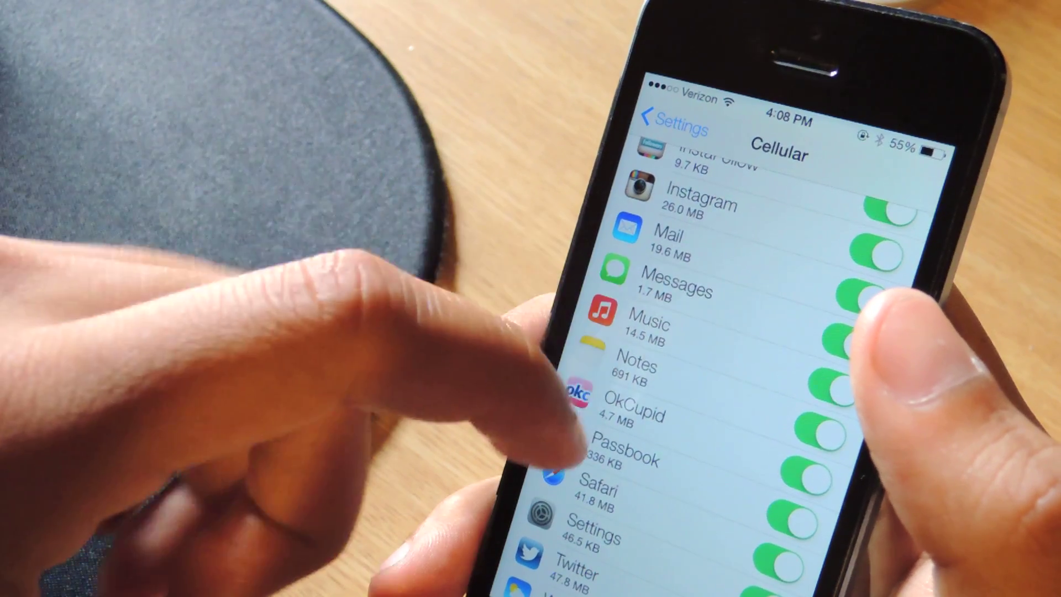
{"action": "scroll", "scroll_direction": "down", "scroll_amount": 3}
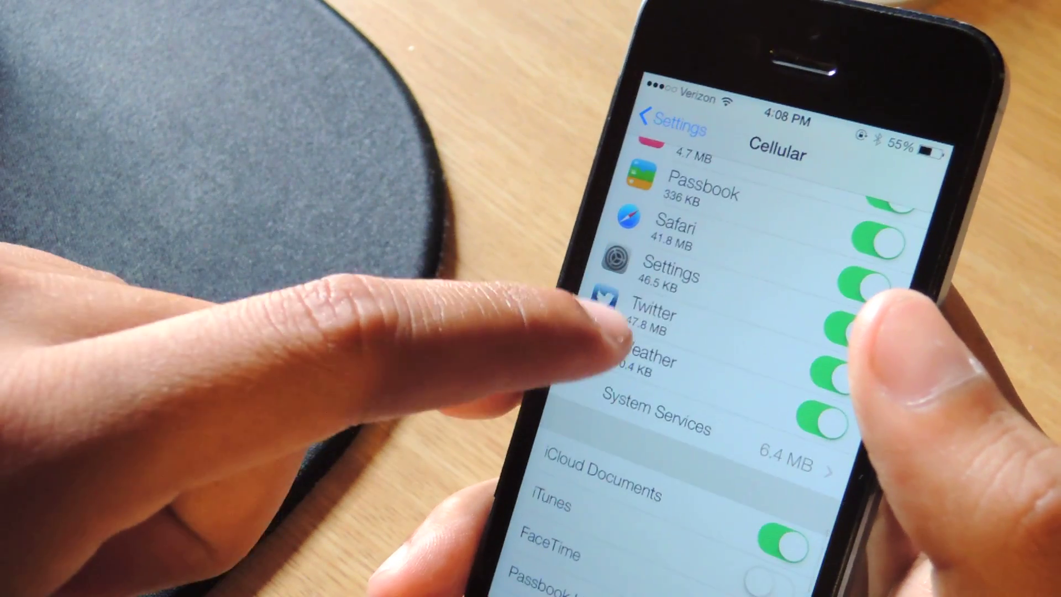